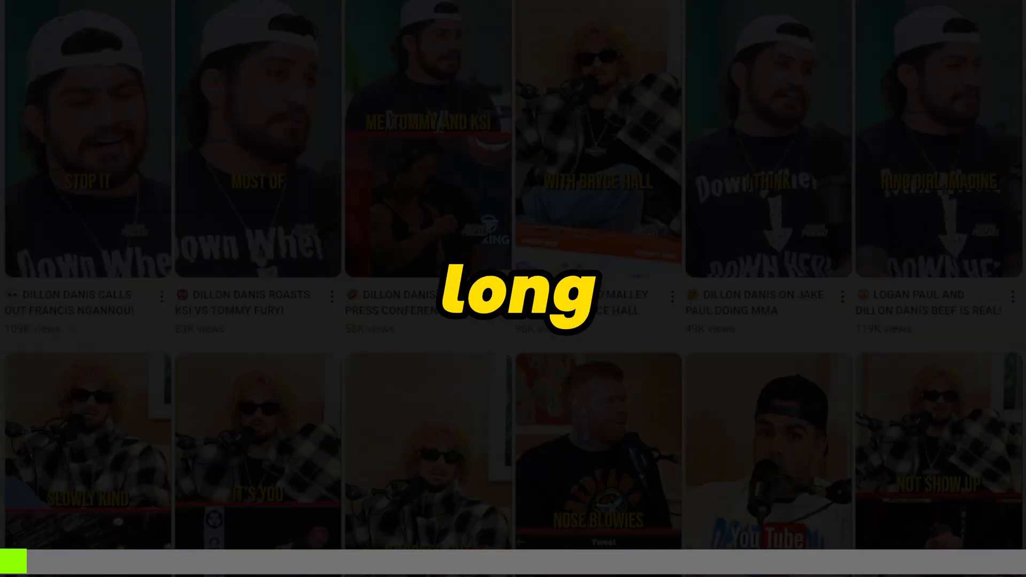
Submit the YouTube link youtube.com/watch?v=9IQ_ldV9z_A so 2short.ai generates suggested Shorts.
scroll("down", 3)
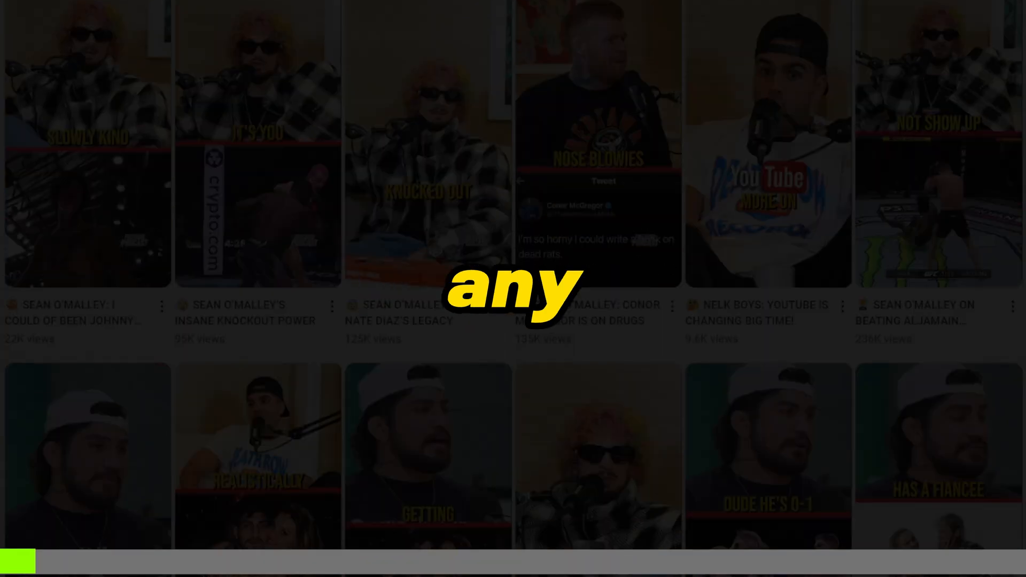
scroll("down", 3)
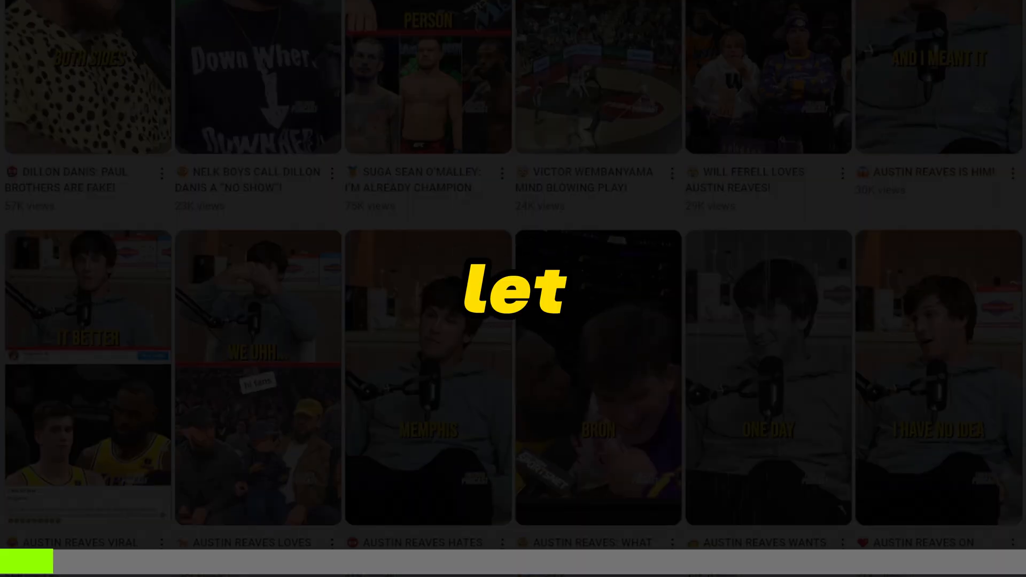
scroll("down", 3)
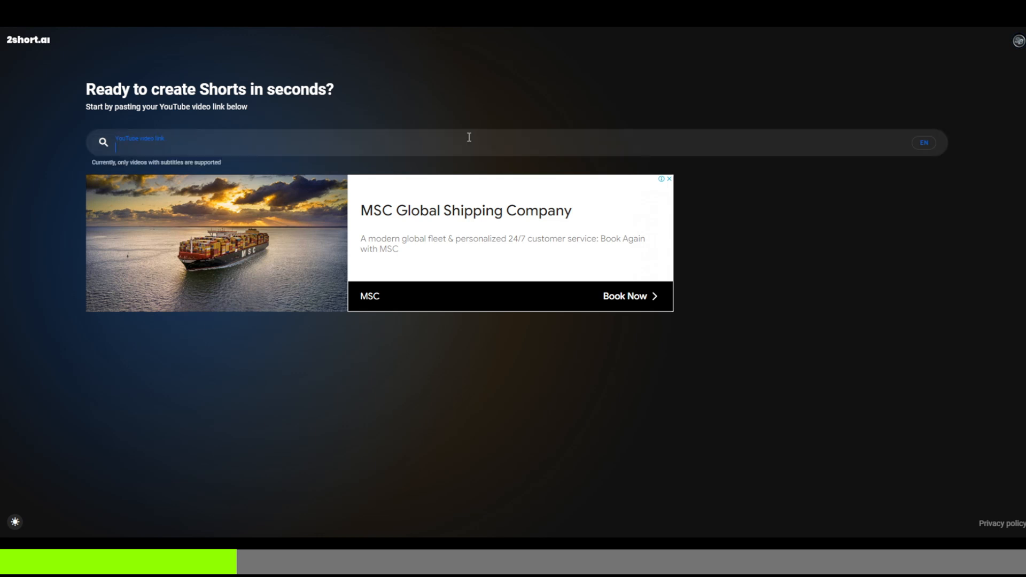
type("https://www.youtube.com/watch?v=9IQ_ldV9z_A")
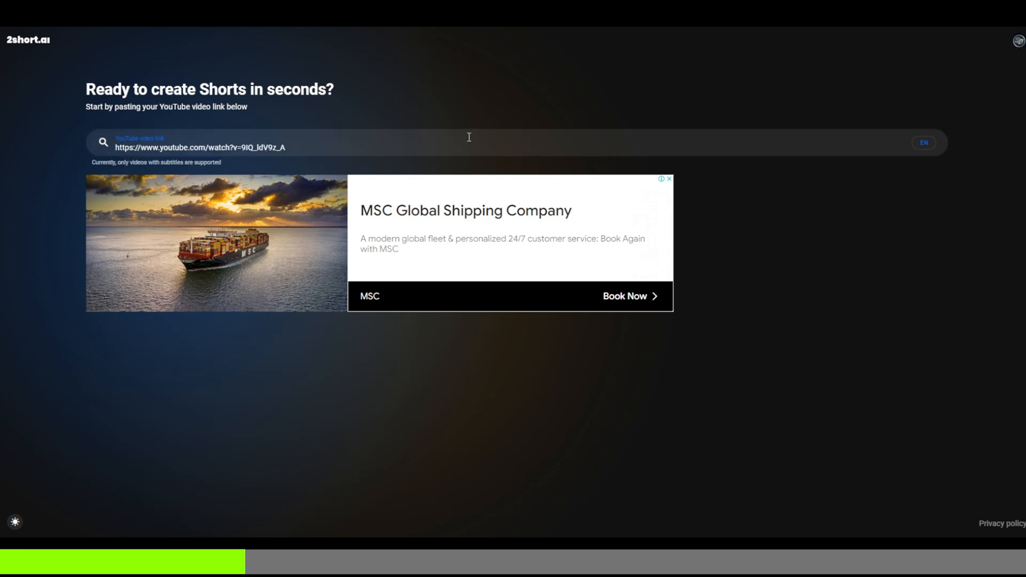
key("Enter")
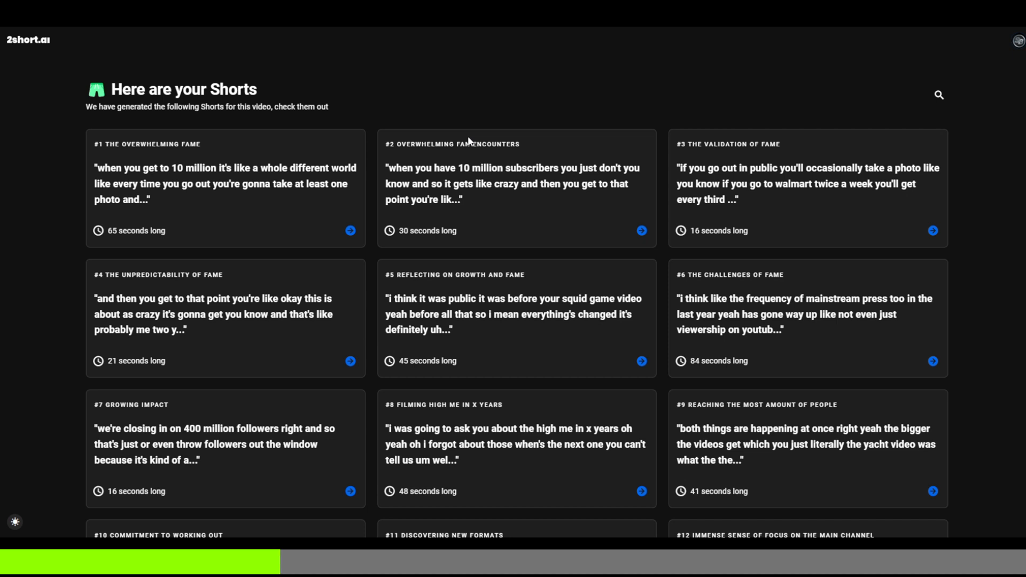
scroll("down", 3)
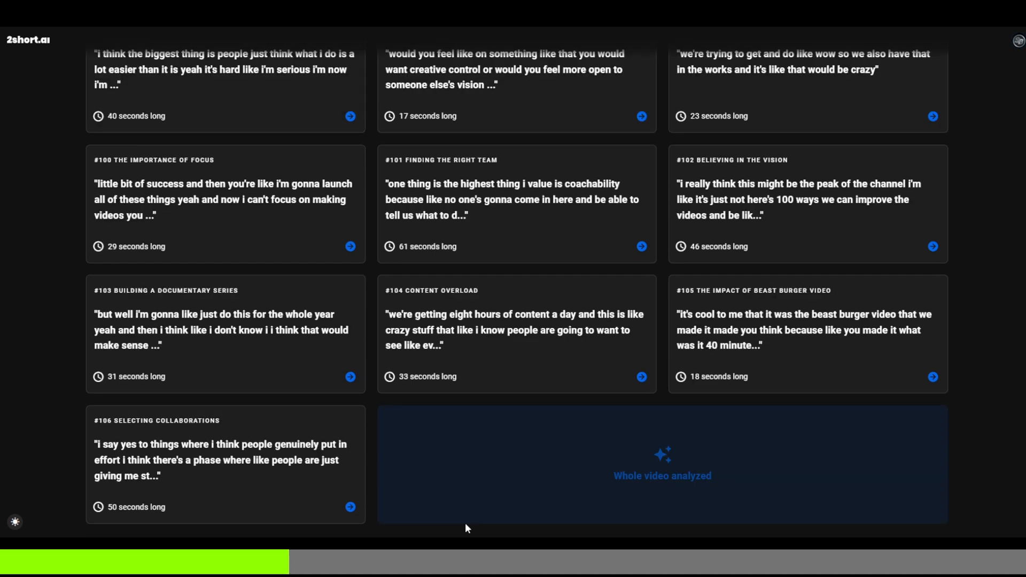
mouse_move(162, 432)
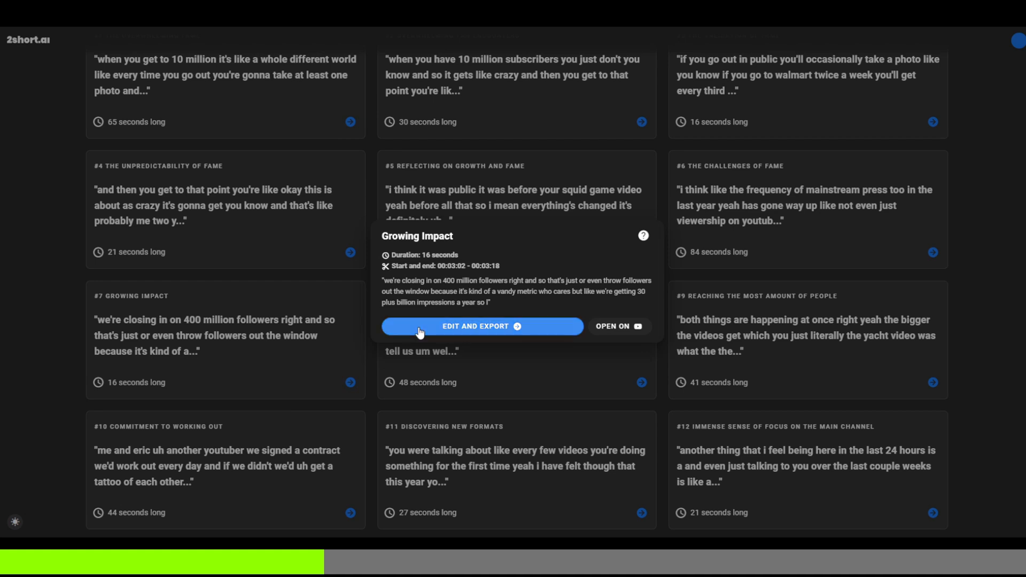
Open the Growing Impact clip in the editor, preview it, and set minimum face confidence to 70%.
left_click(482, 326)
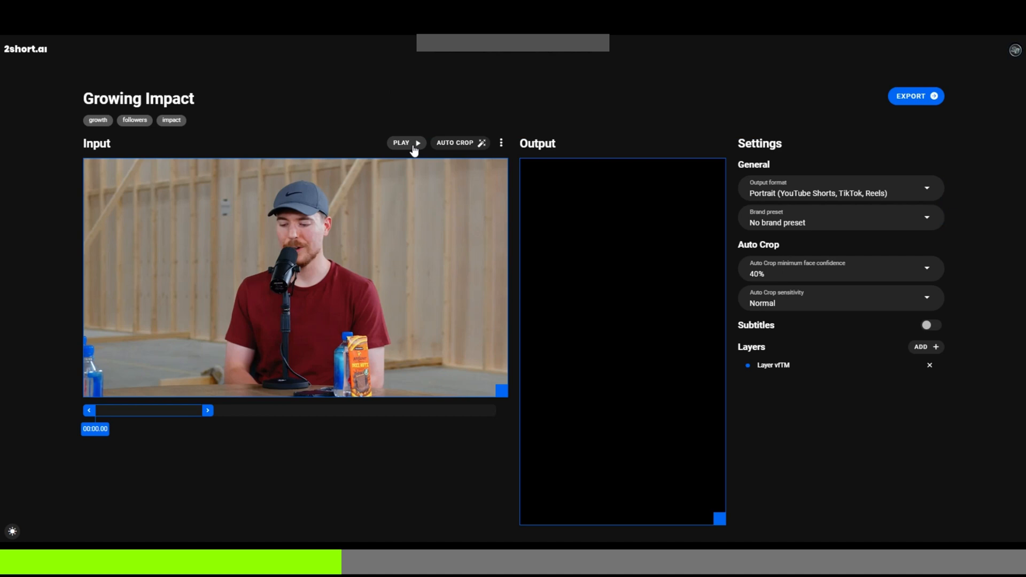
left_click(406, 143)
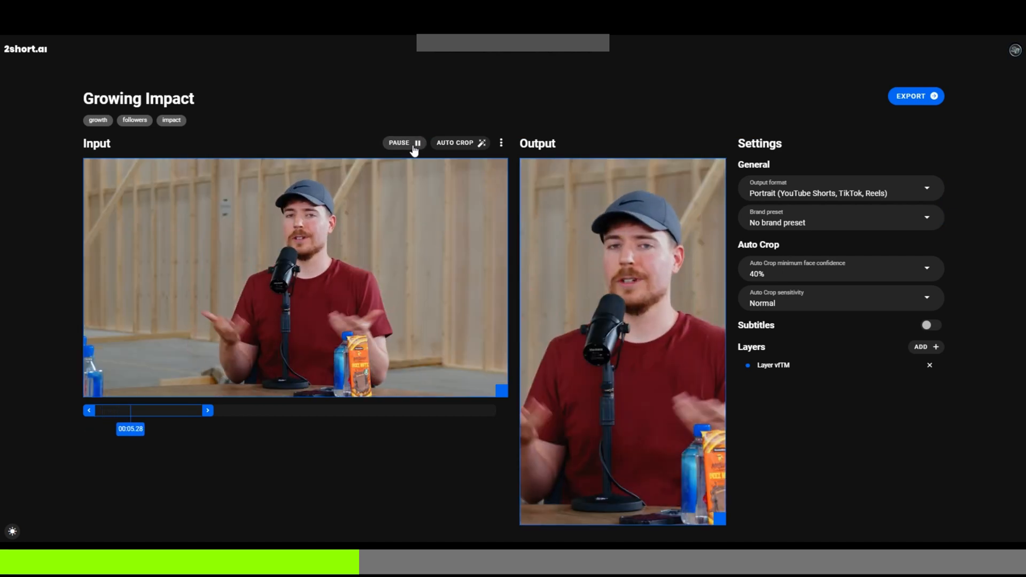
left_click(404, 142)
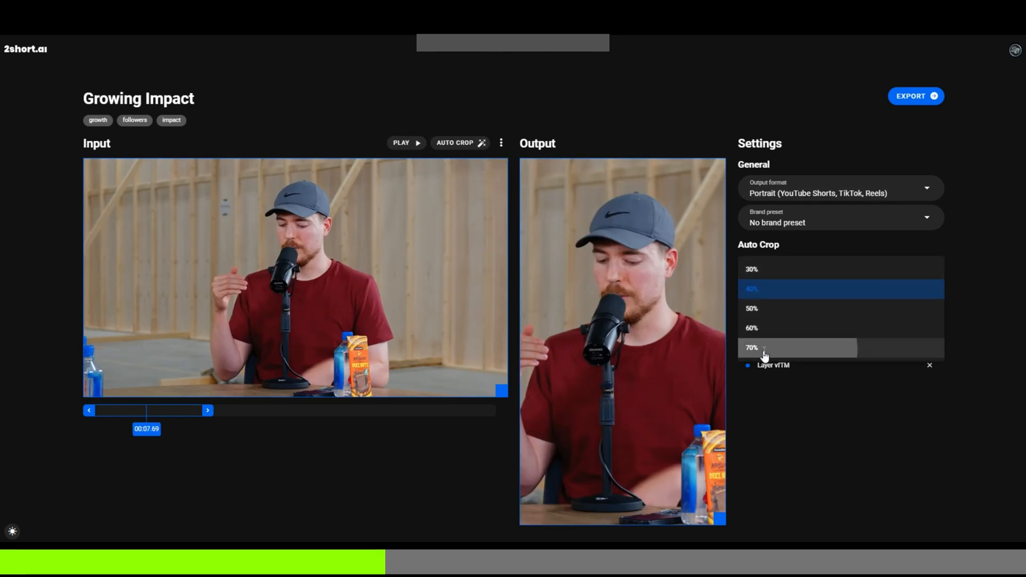
left_click(751, 347)
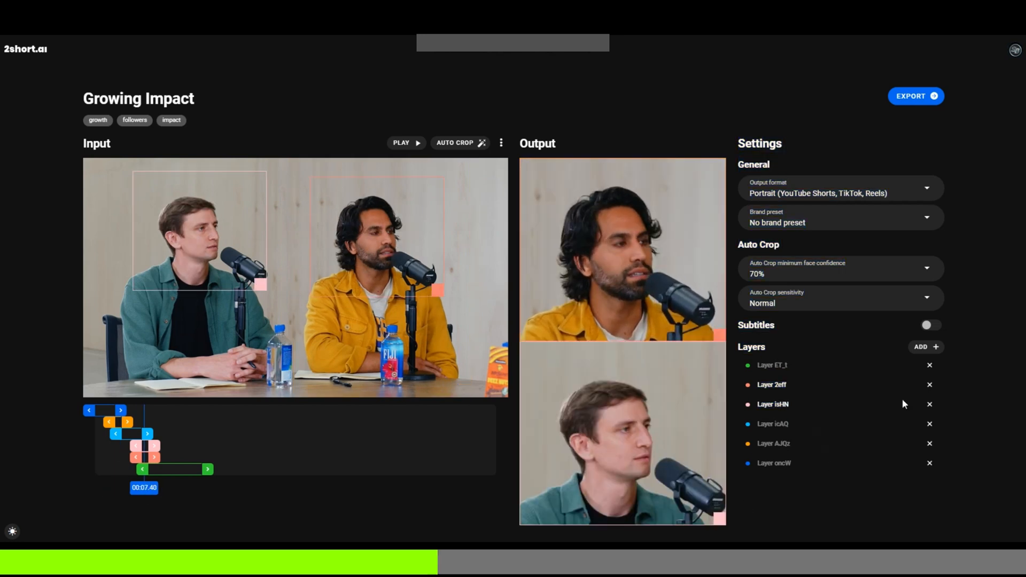
Delete the extra crop layer and export the Growing Impact Short.
left_click(929, 404)
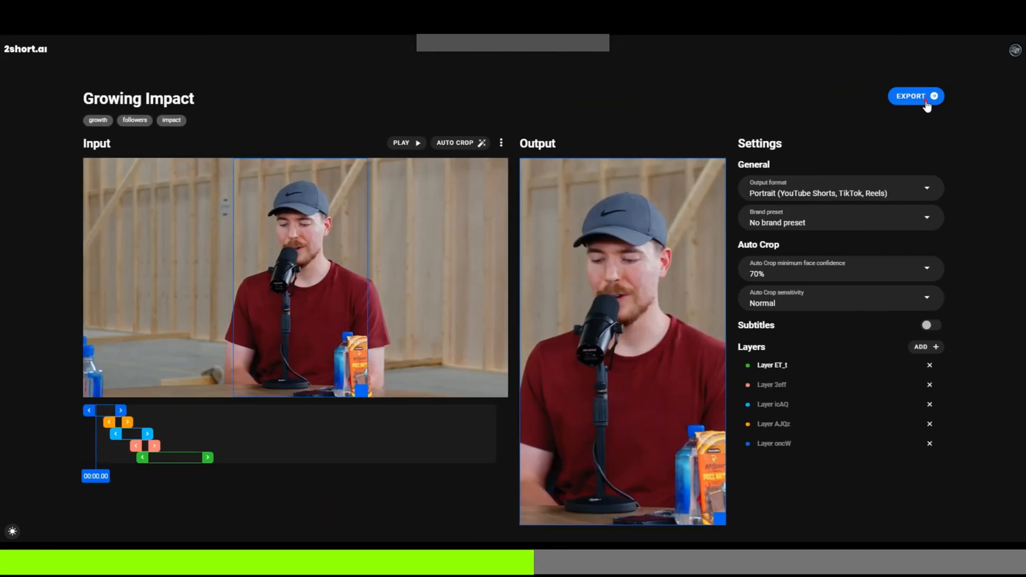
left_click(916, 95)
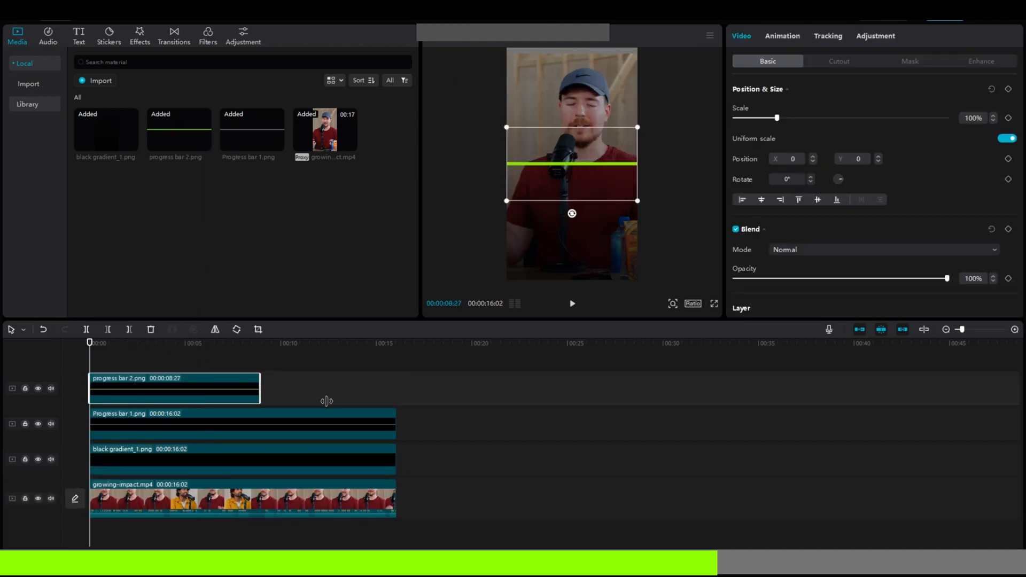
Extend the progress bar to the full 16-second clip and keyframe its horizontal position.
left_click_drag(259, 388, 395, 388)
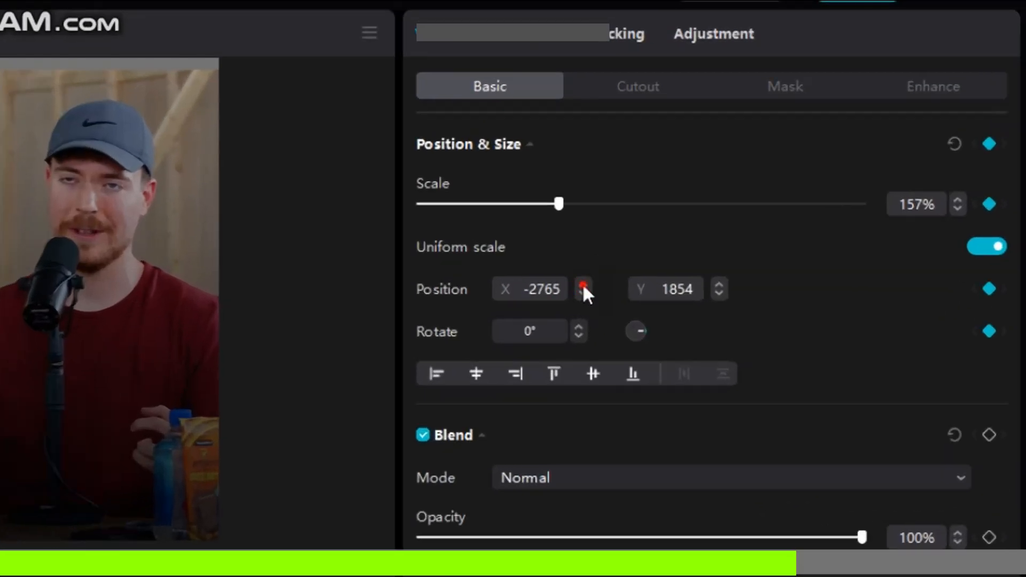
left_click(584, 283)
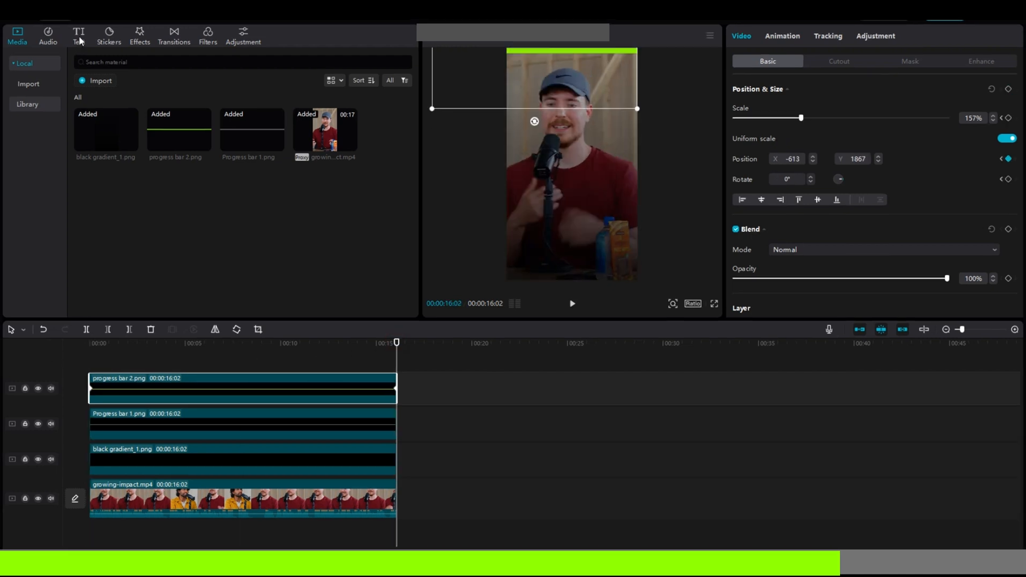
Create English auto captions from the clip's speech.
left_click(78, 36)
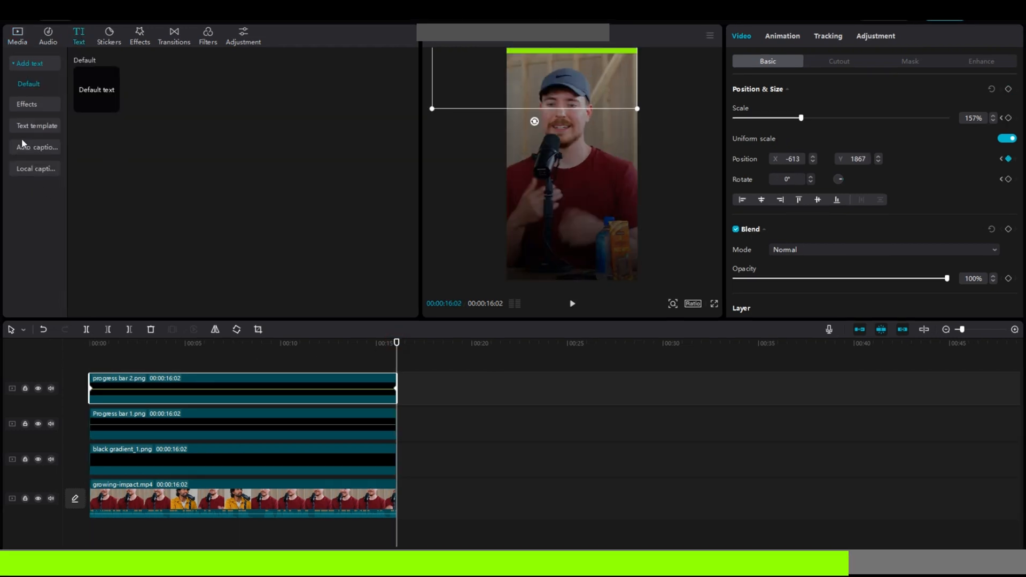
left_click(37, 146)
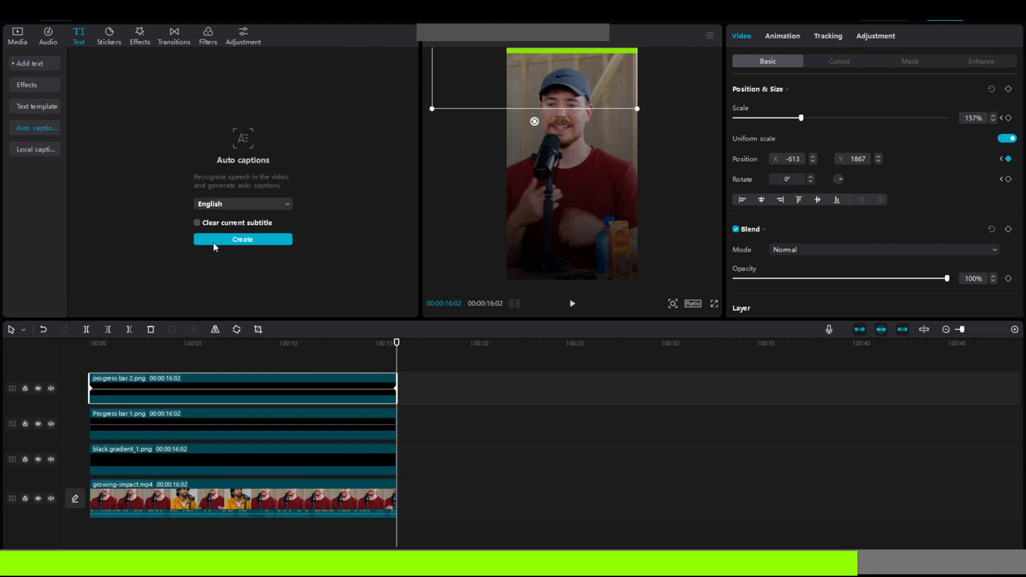
left_click(243, 238)
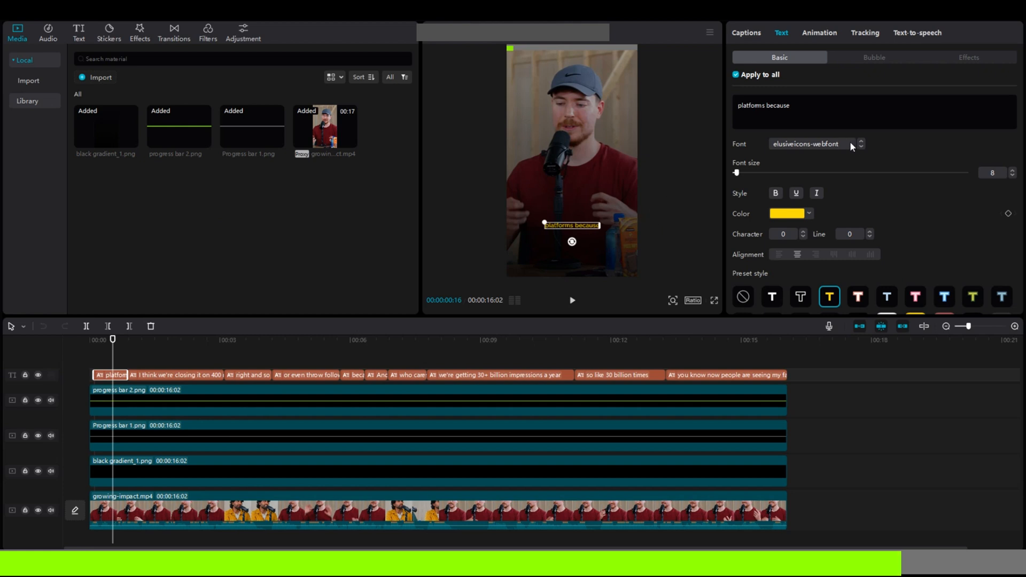
Give the captions a bold font and the Pop-up caption animation.
left_click(815, 144)
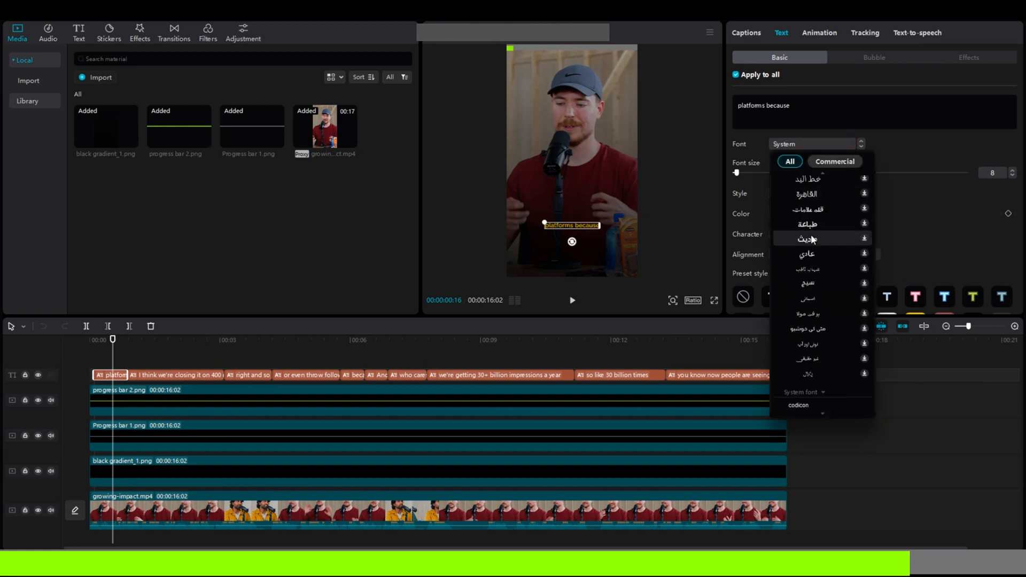
scroll("down", 3)
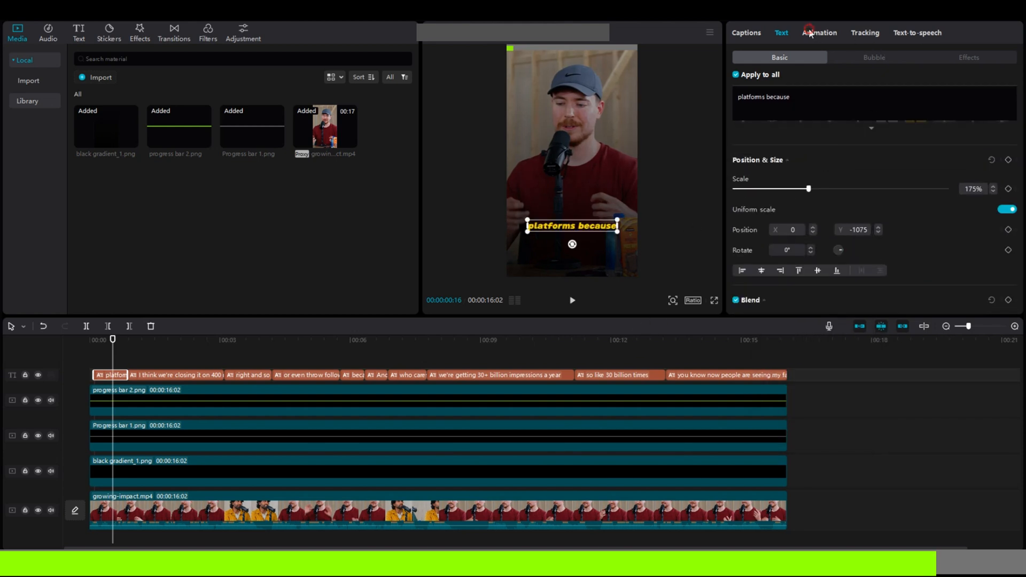
left_click(818, 33)
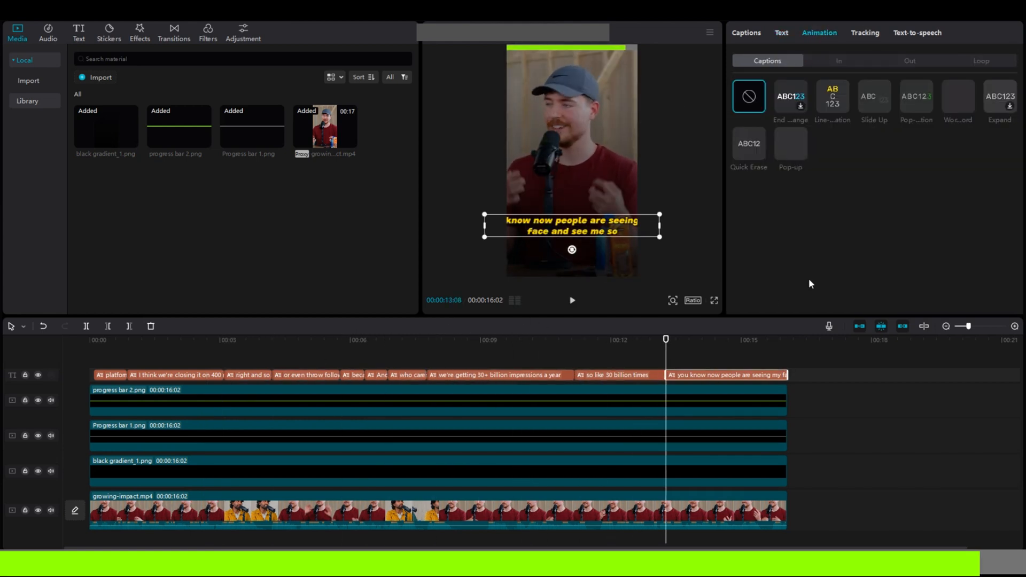
Enlarge the captions to about 235% and move them higher over the speaker.
left_click(176, 375)
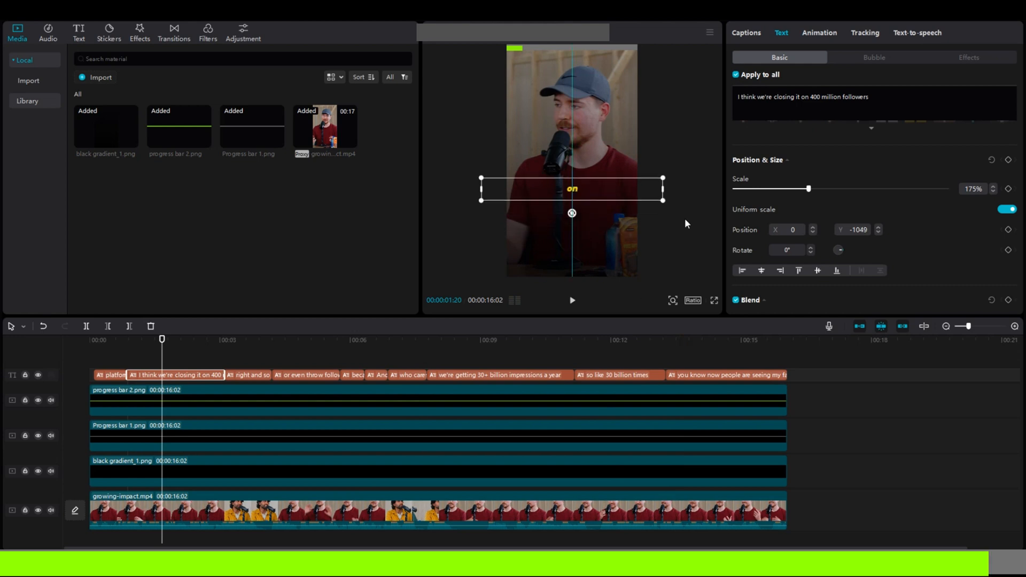
left_click_drag(808, 188, 834, 188)
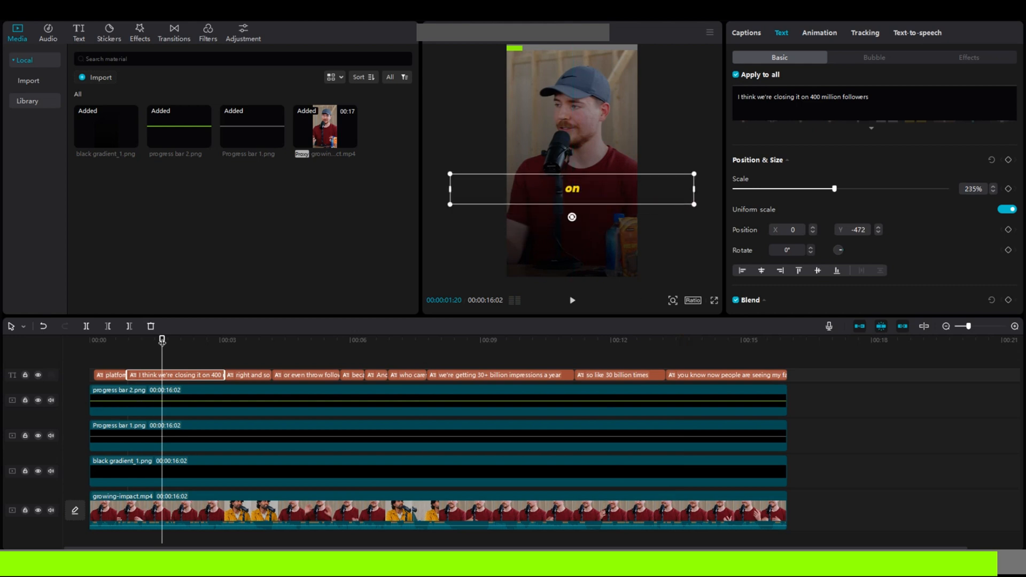